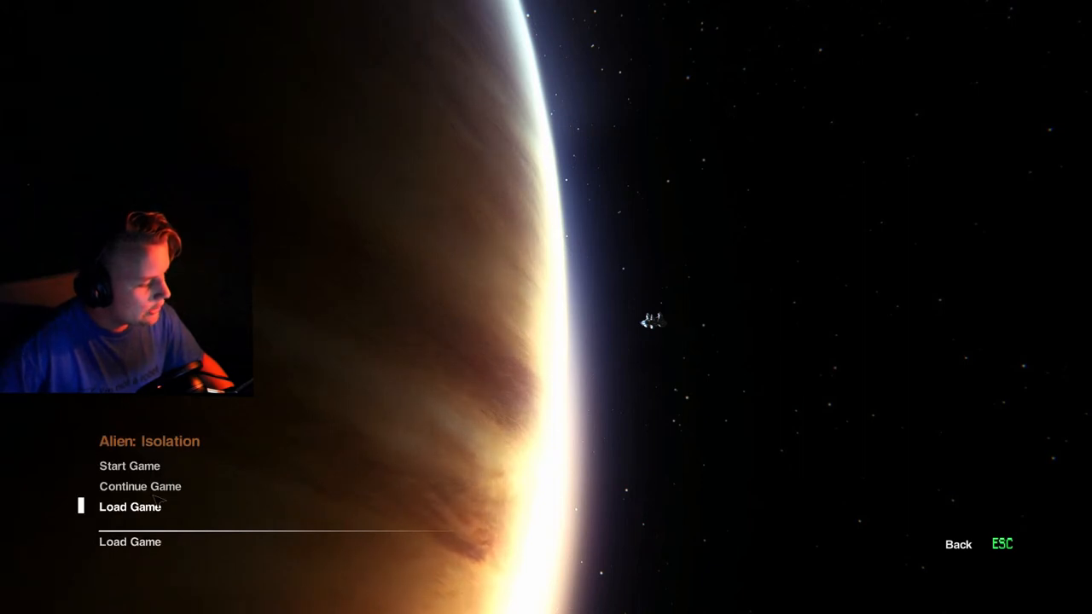
left_click(130, 507)
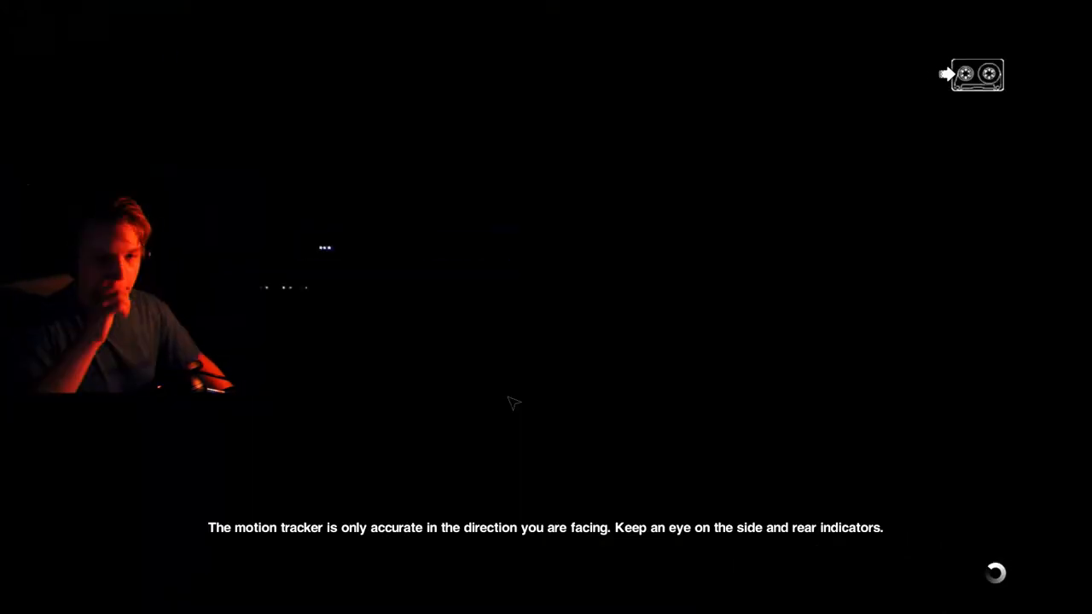
mouse_move(523, 314)
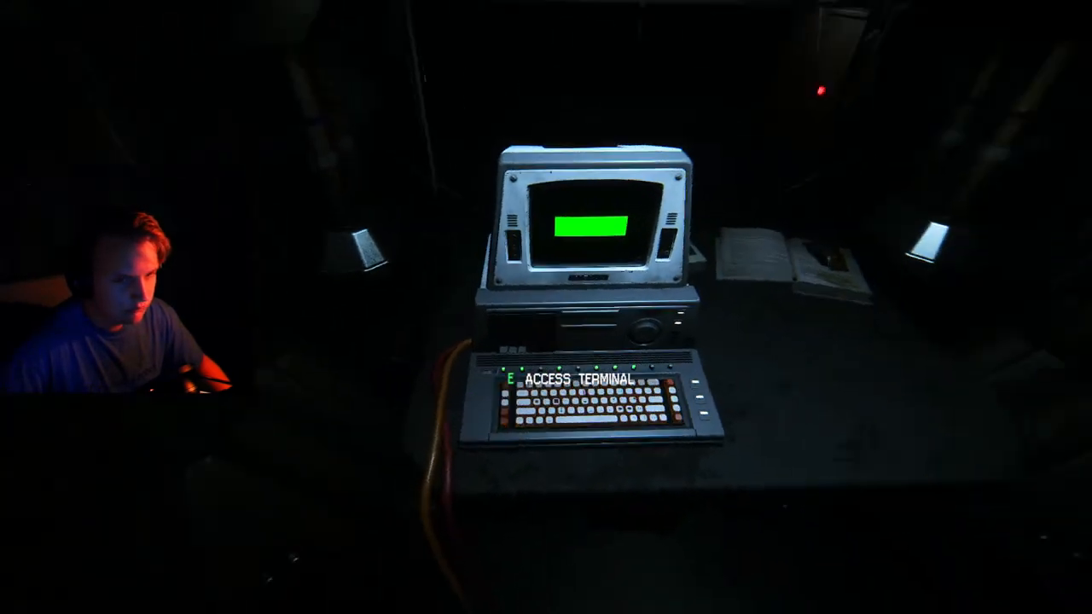
key("e")
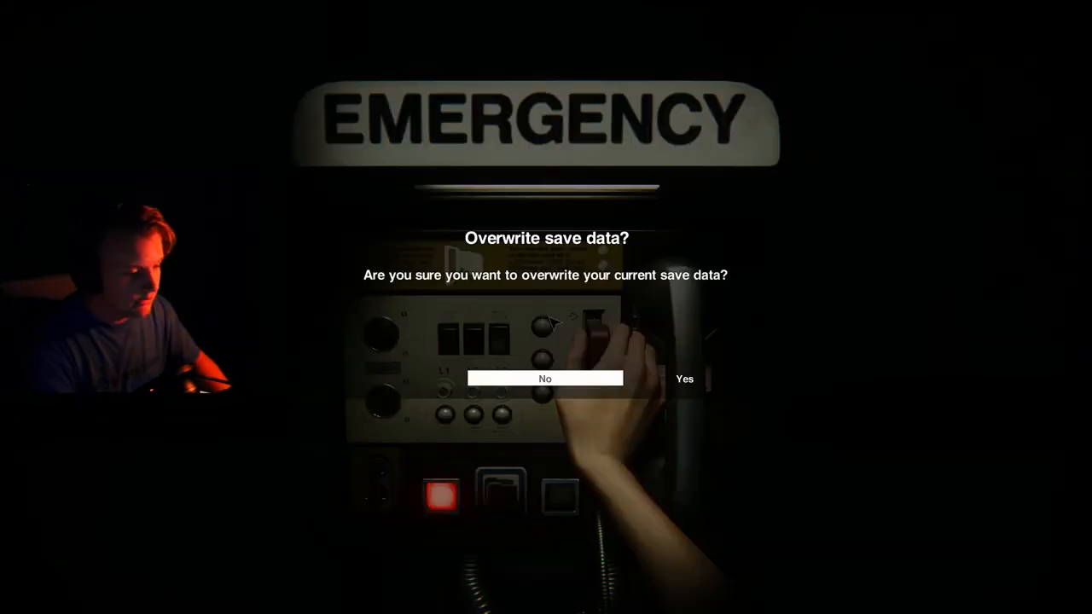
left_click(684, 378)
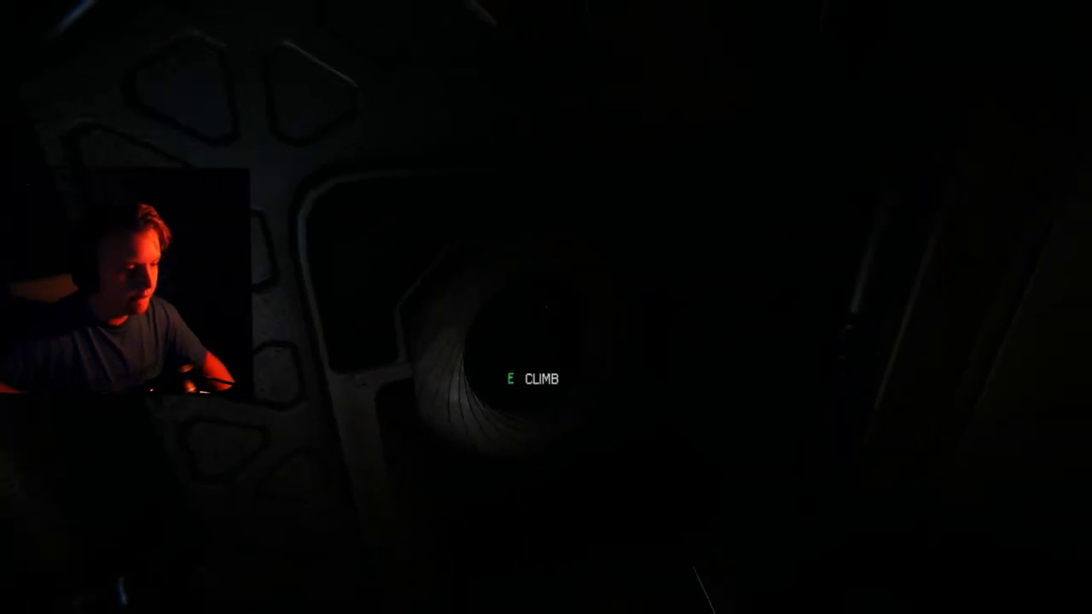
key("e")
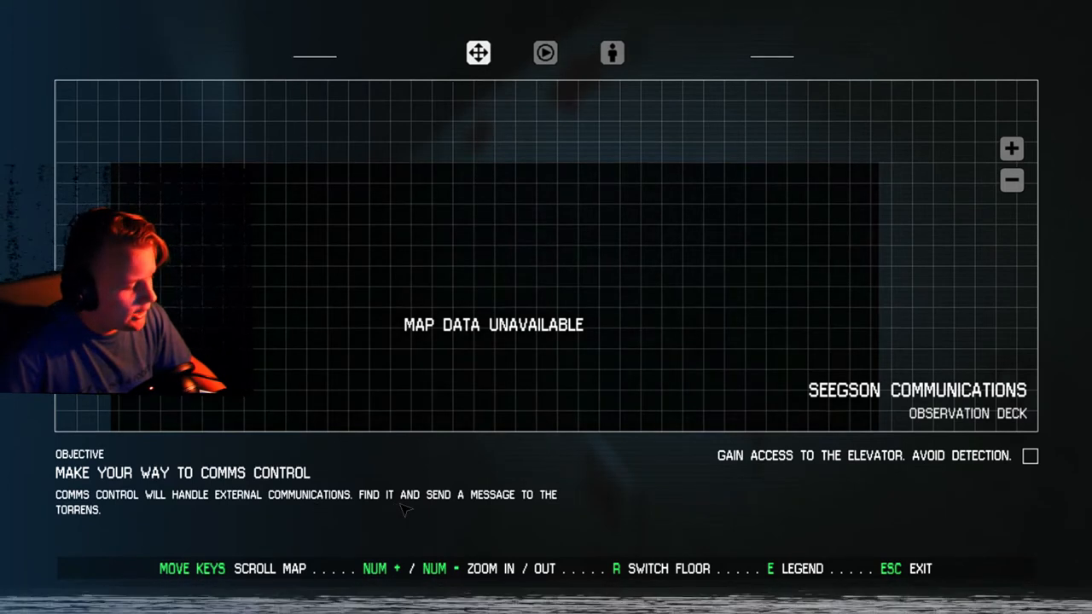
key("Escape")
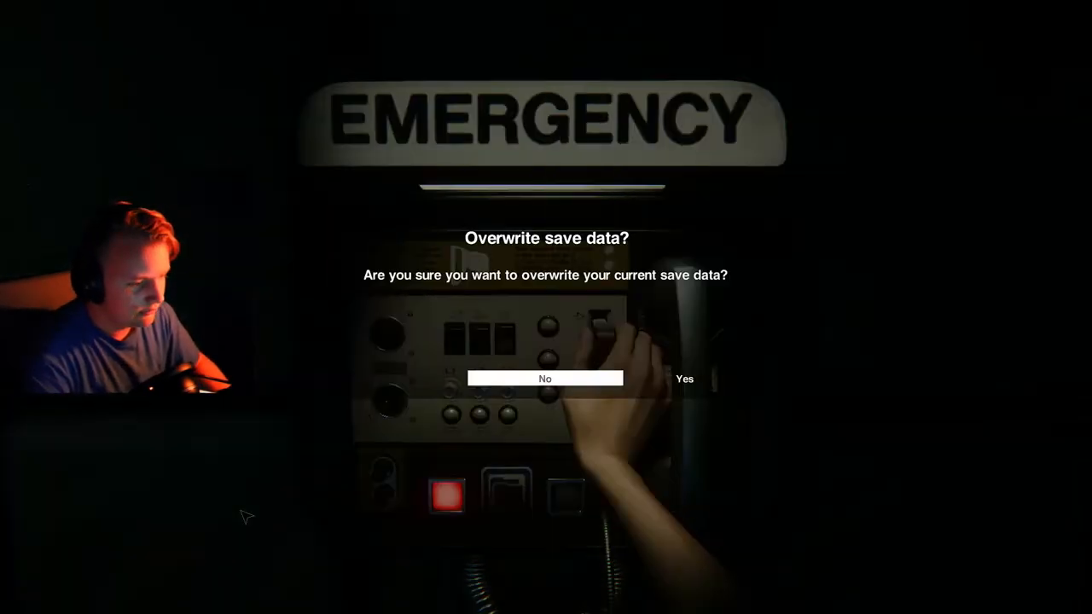
left_click(684, 379)
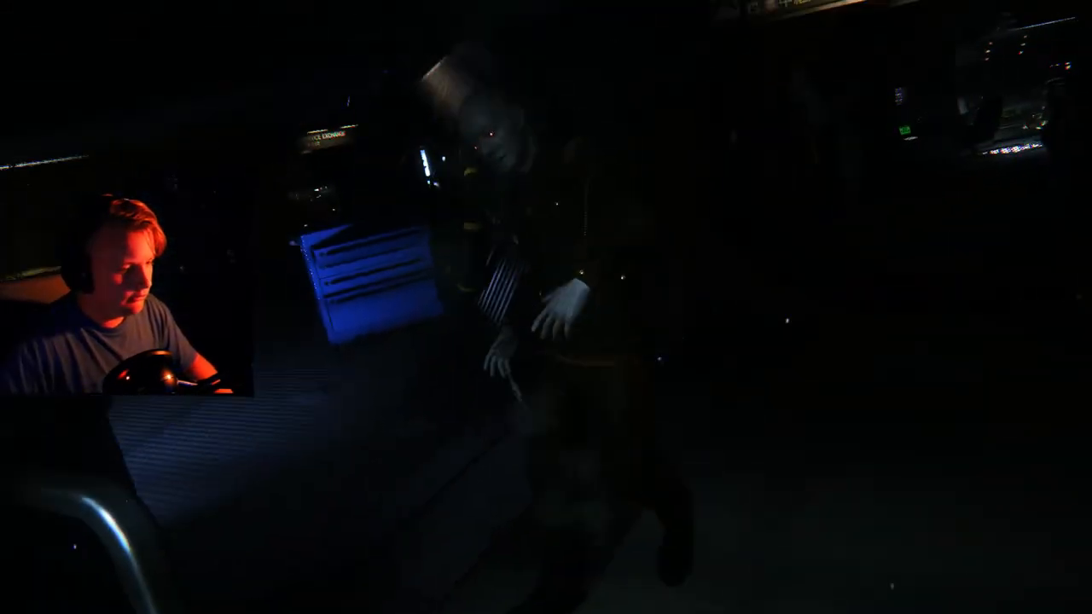
mouse_move(545, 307)
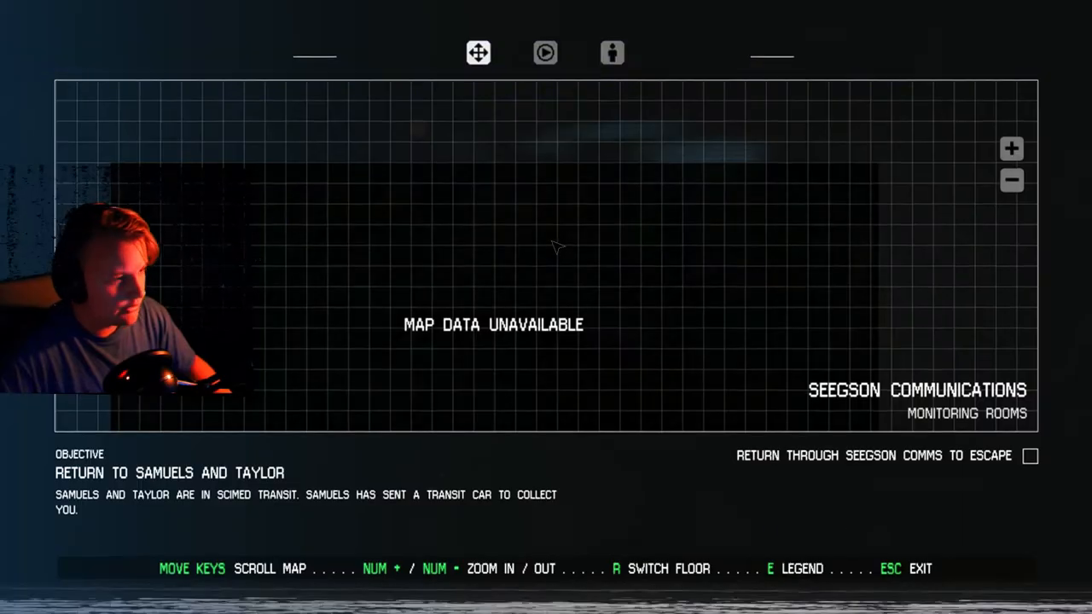
key("Escape")
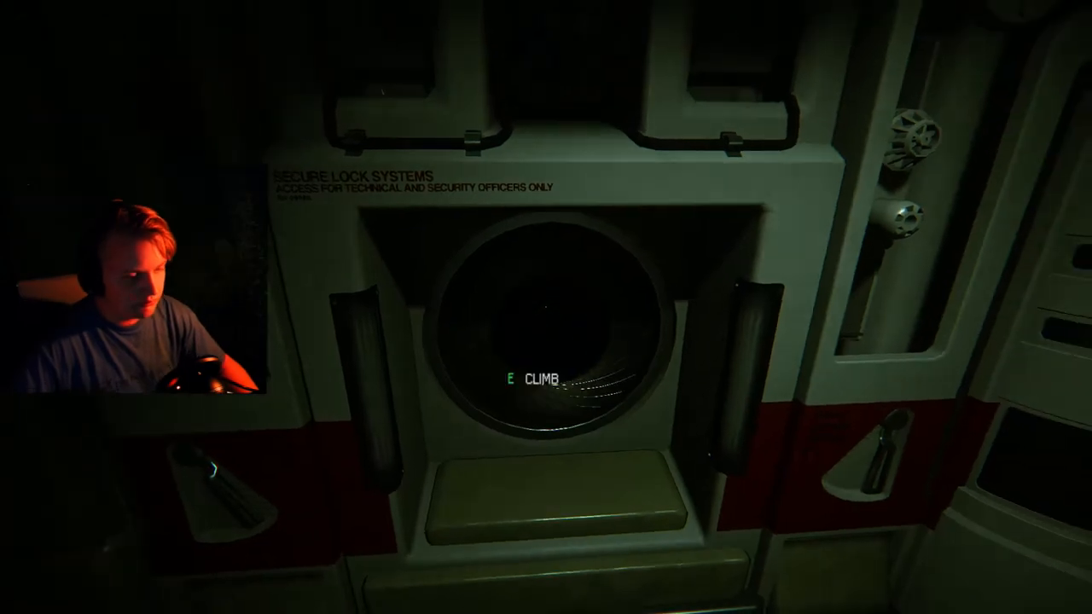
key("e")
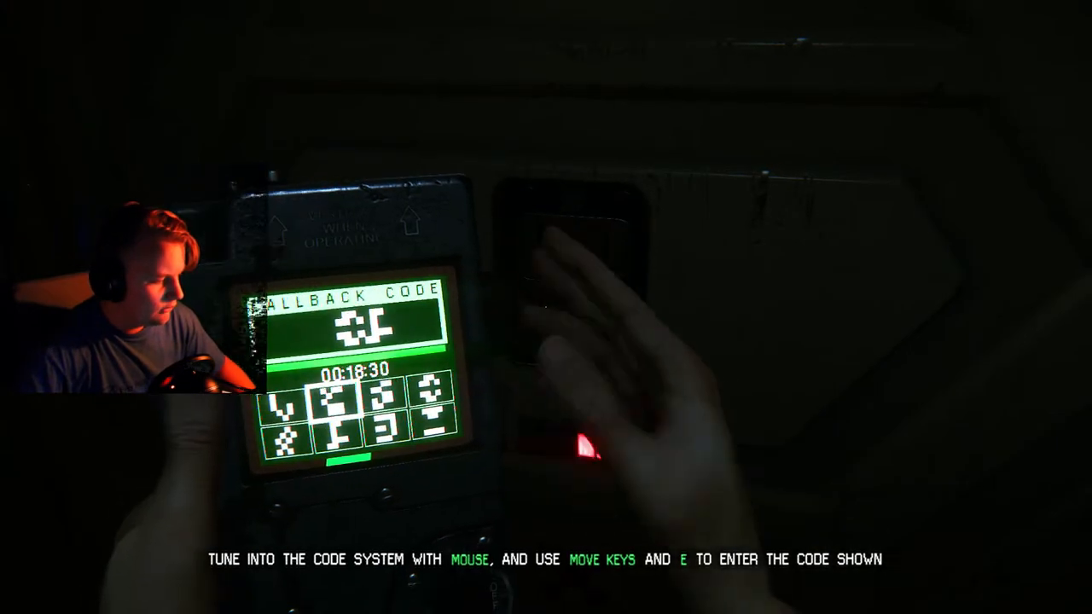
key("e")
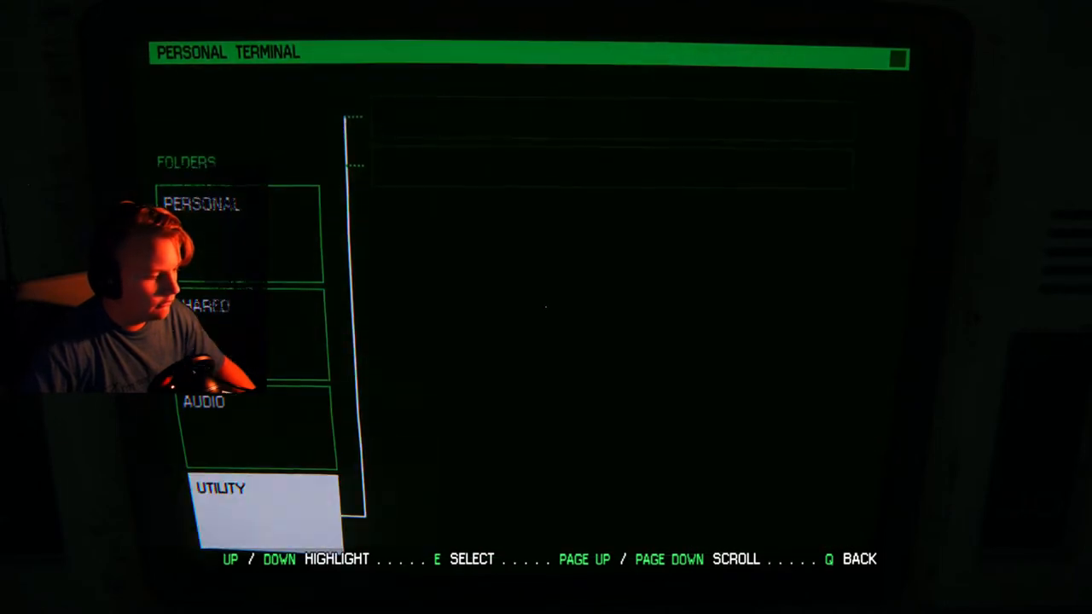
key("Up")
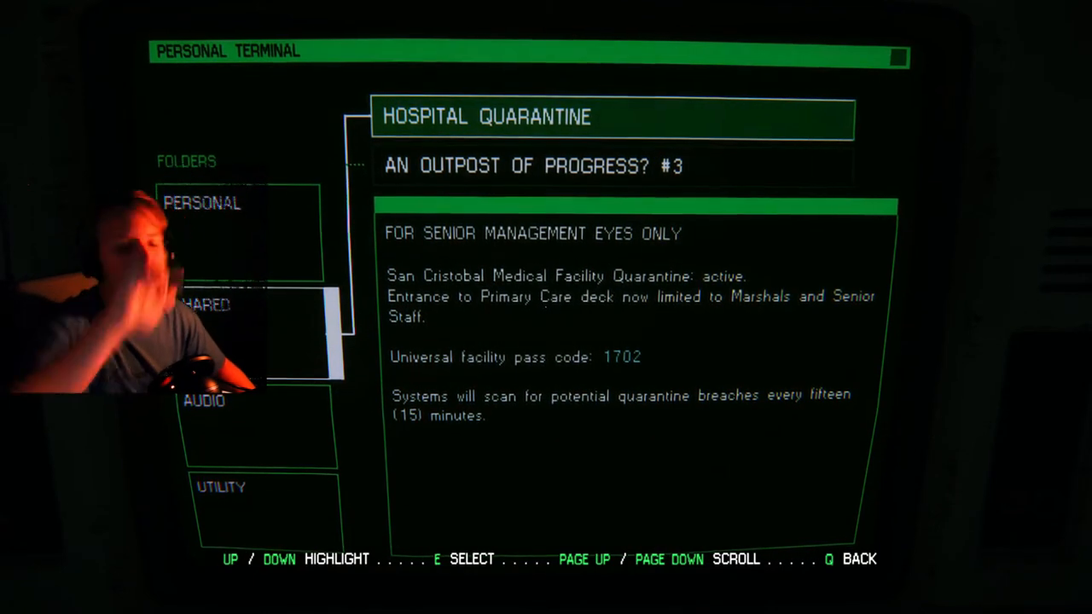
key("q")
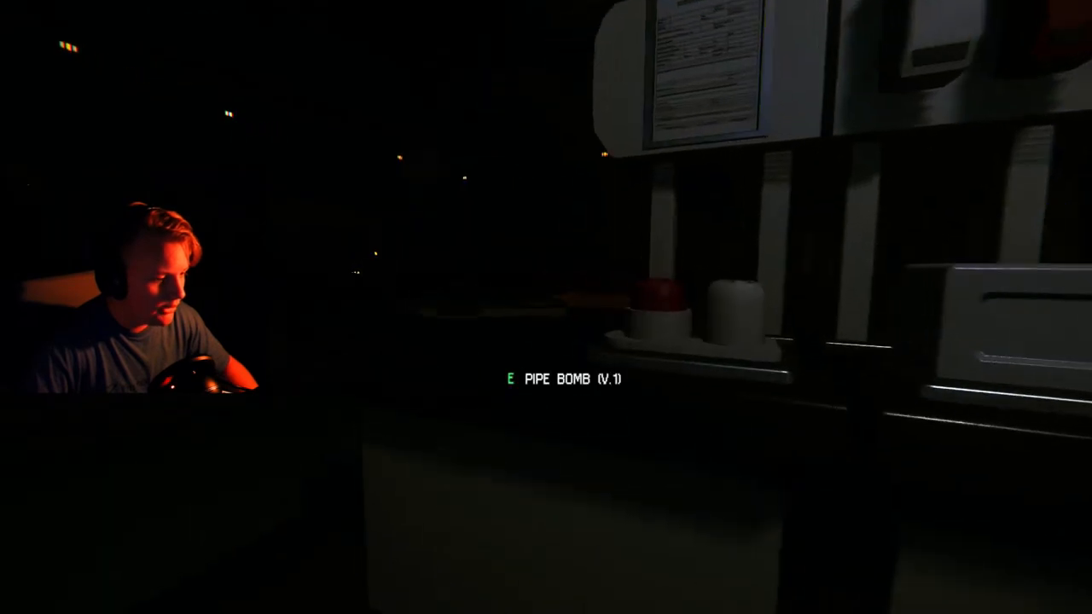
key("e")
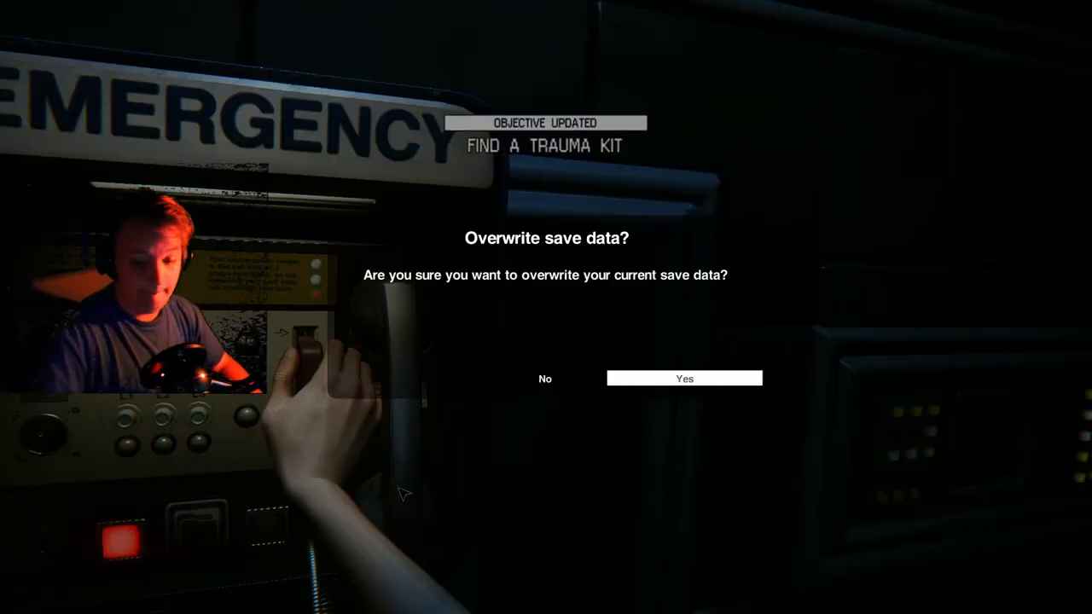
left_click(684, 378)
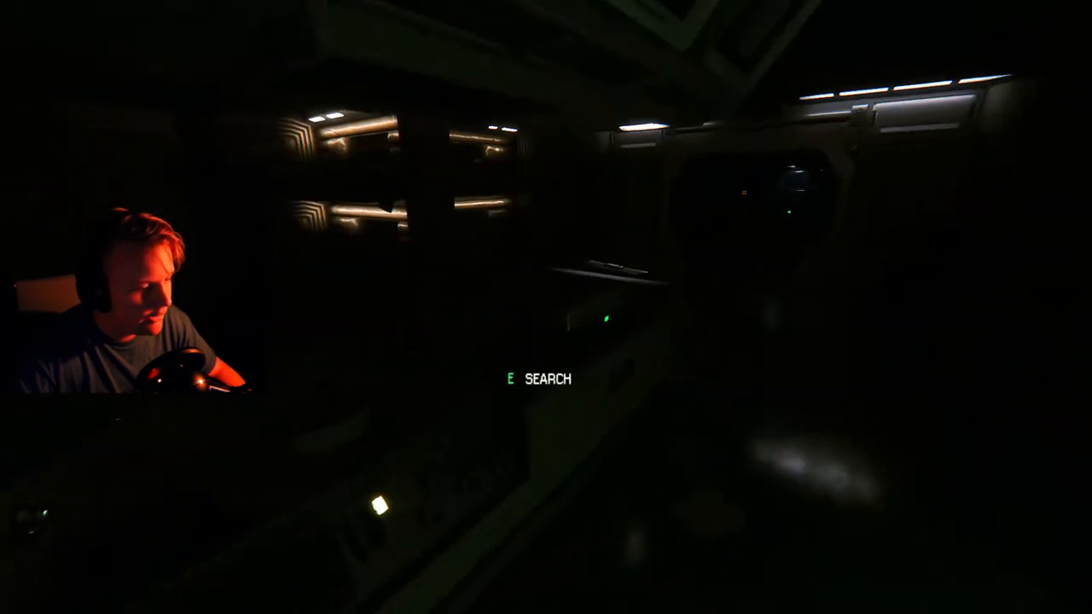
key("e")
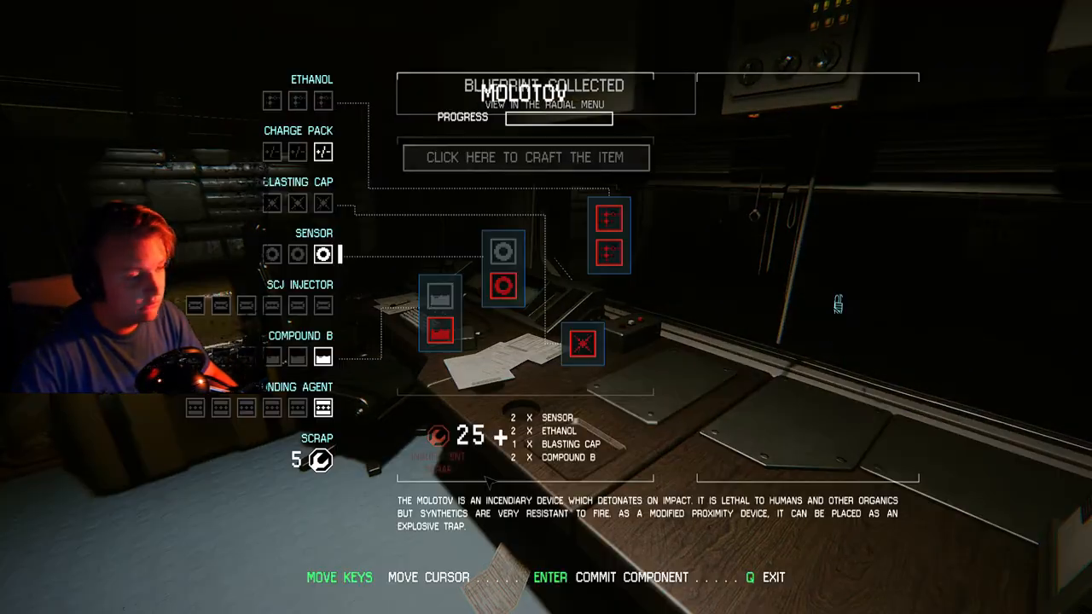
key("q")
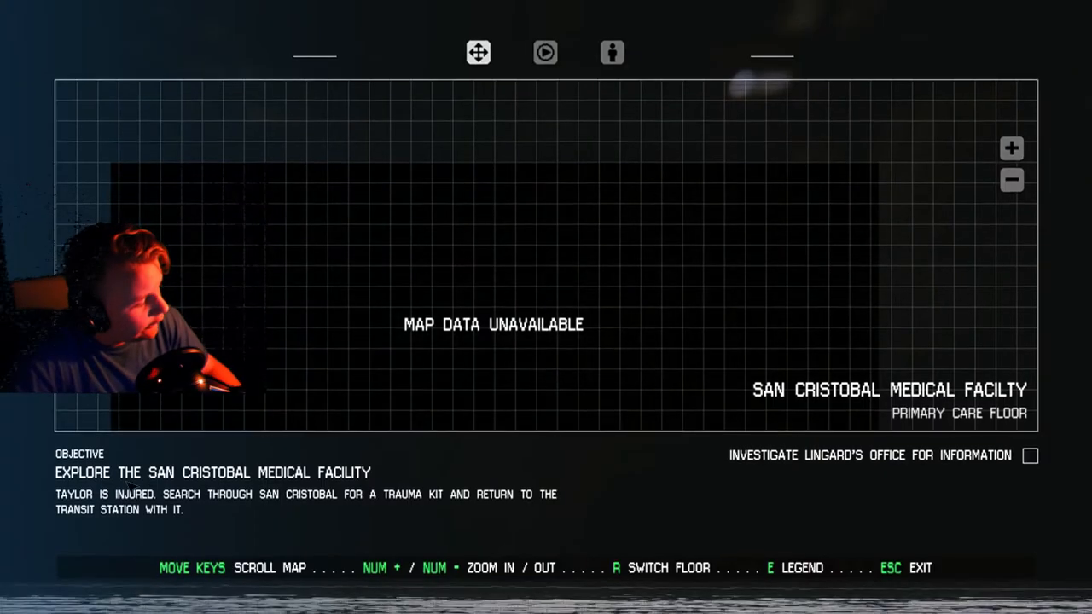
key("Escape")
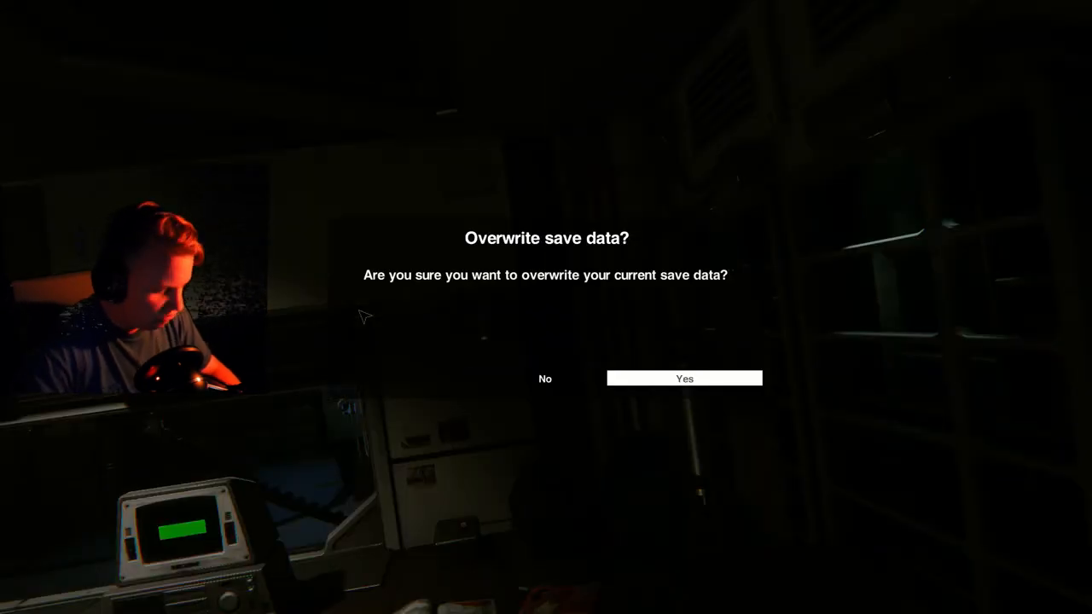
left_click(683, 378)
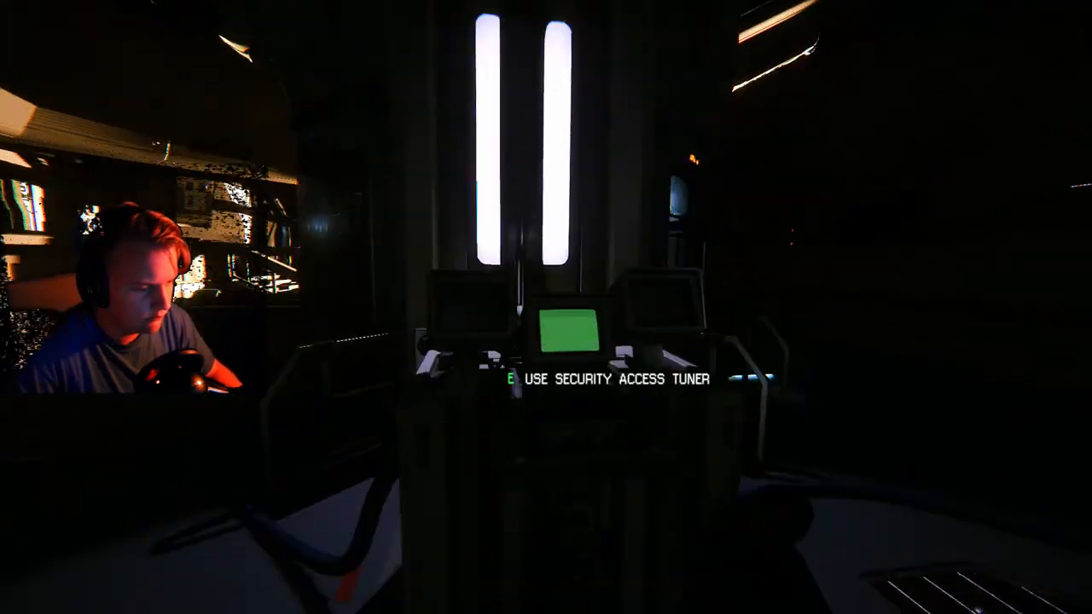
key("e")
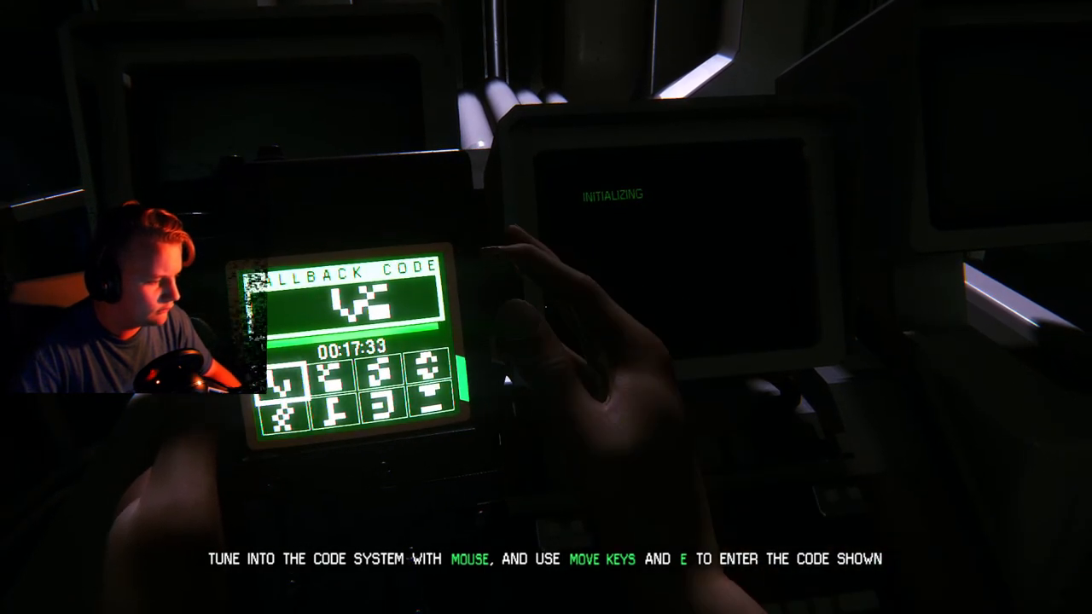
key("e")
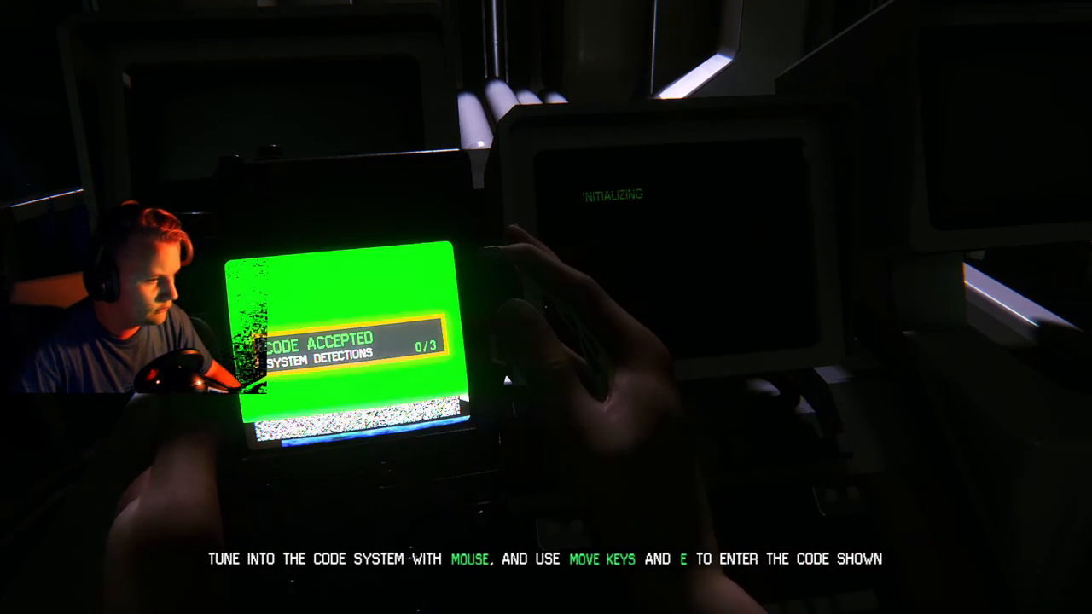